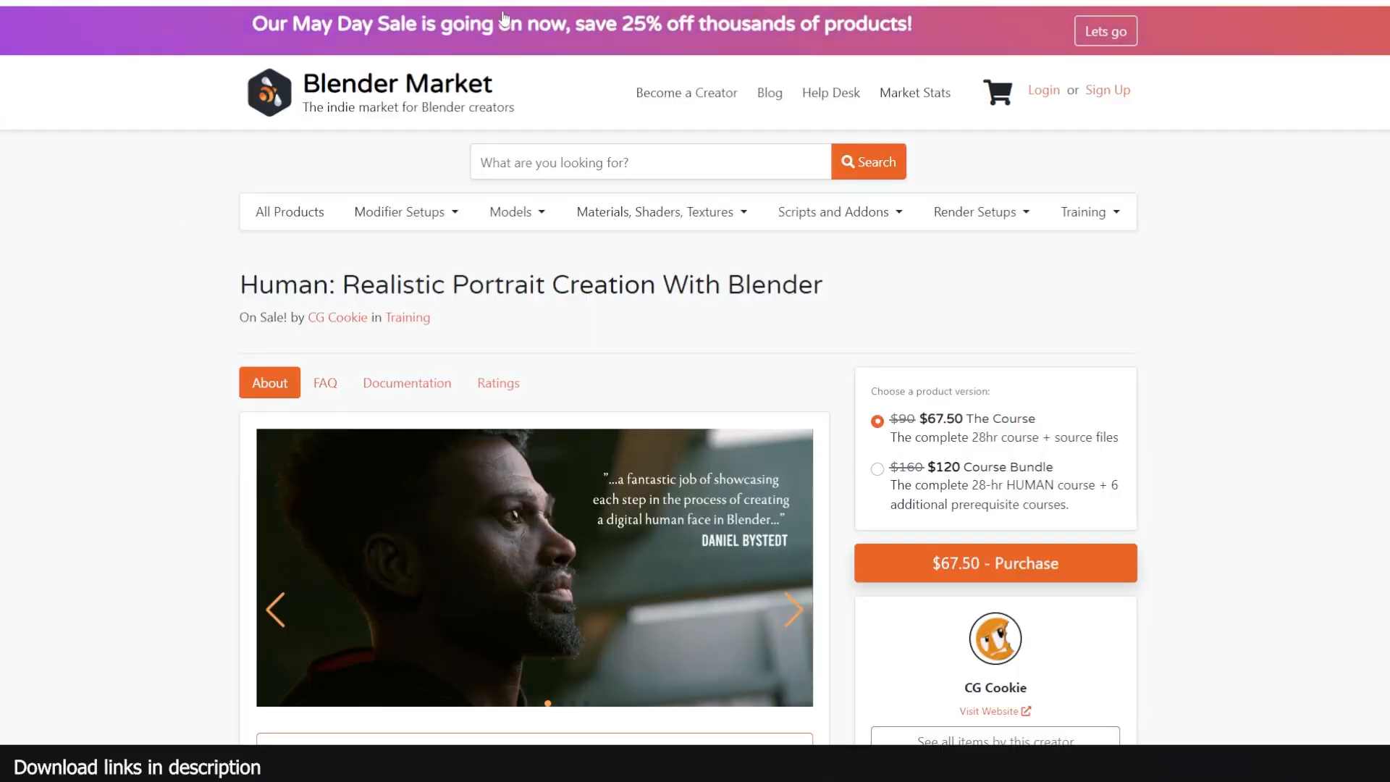
- Scroll the Human: Realistic Portrait Creation page past the About section to the testimonials
scroll("down", 3)
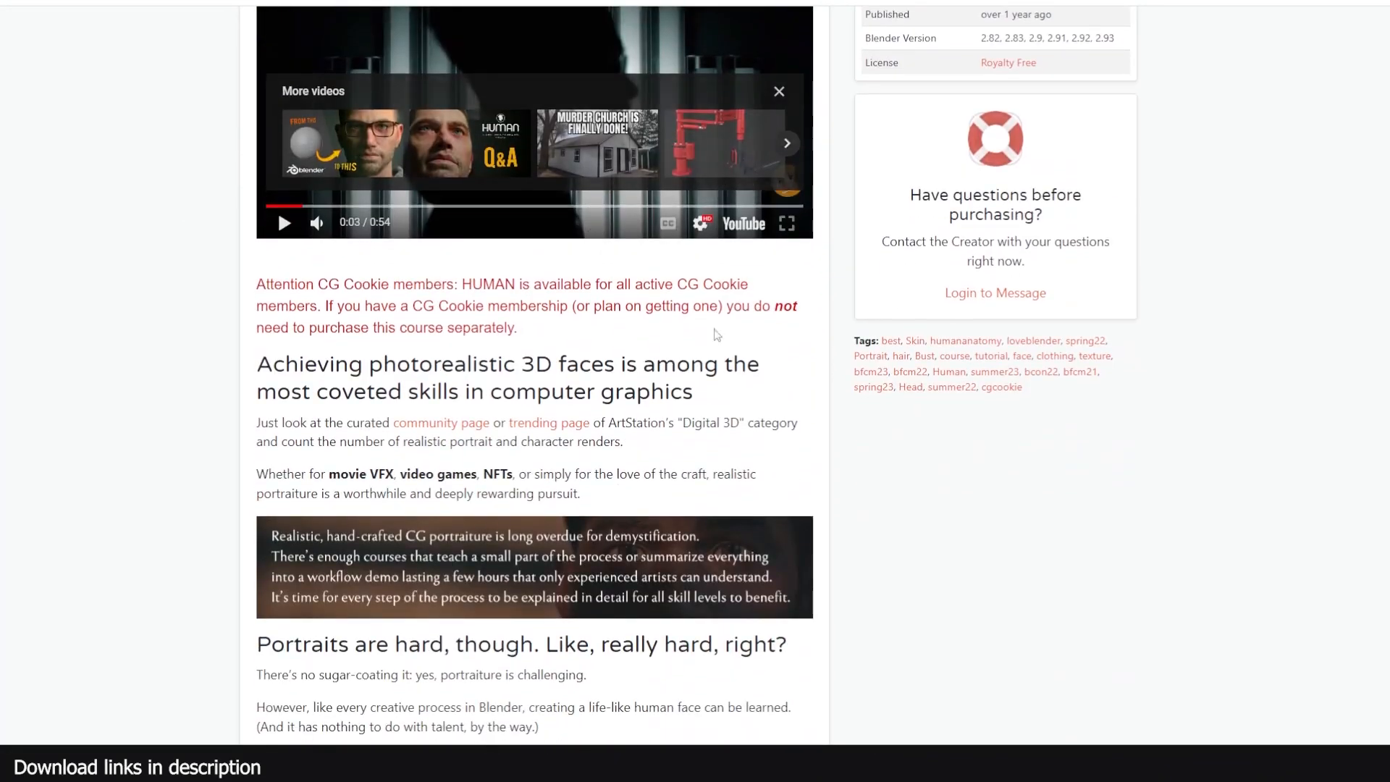
scroll("down", 3)
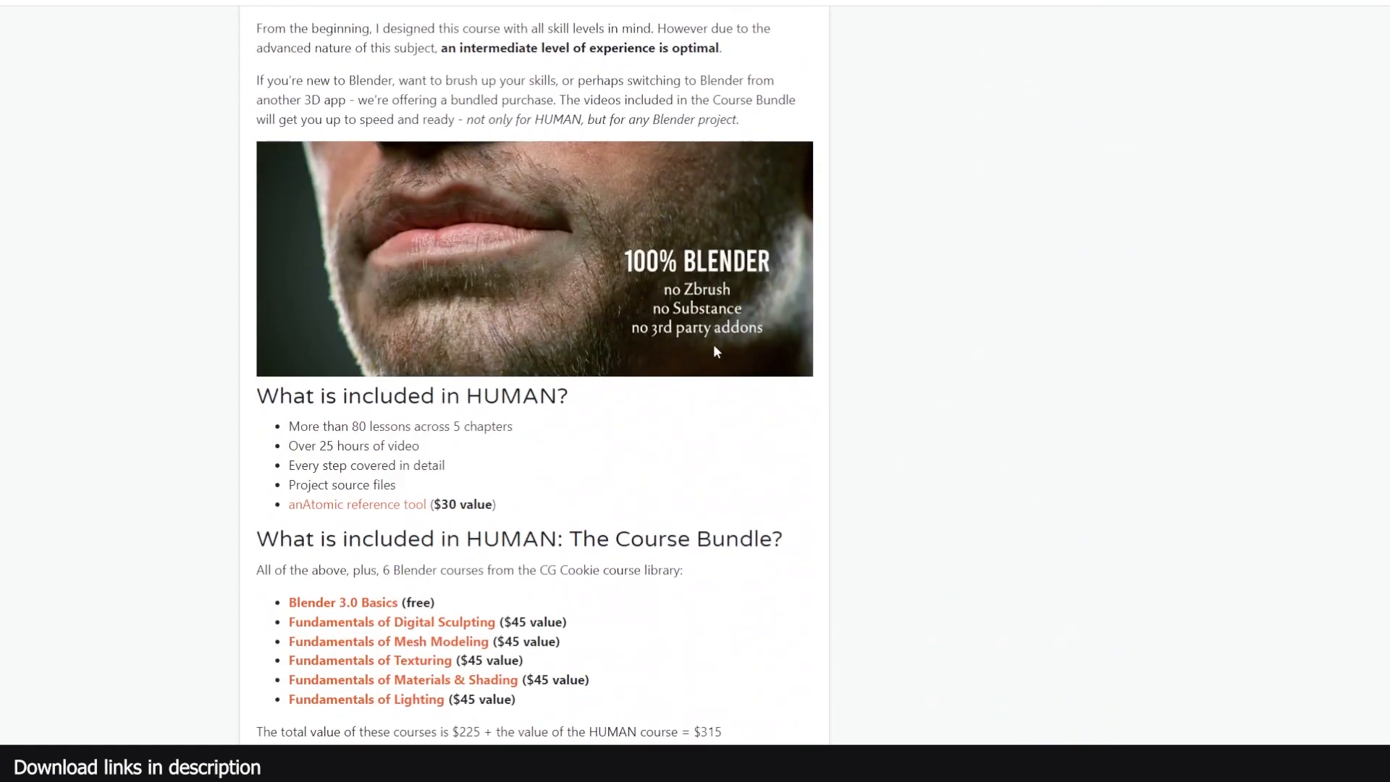
scroll("down", 3)
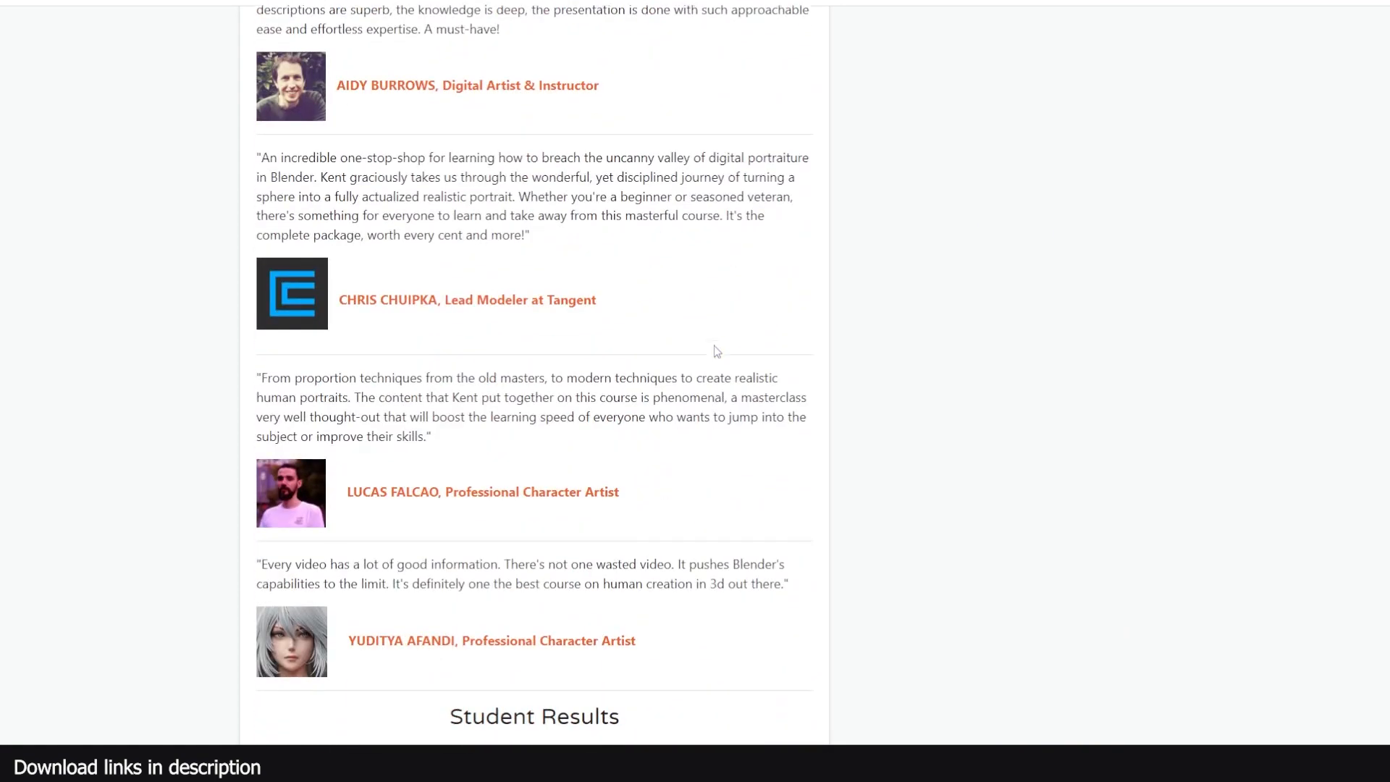
scroll("down", 3)
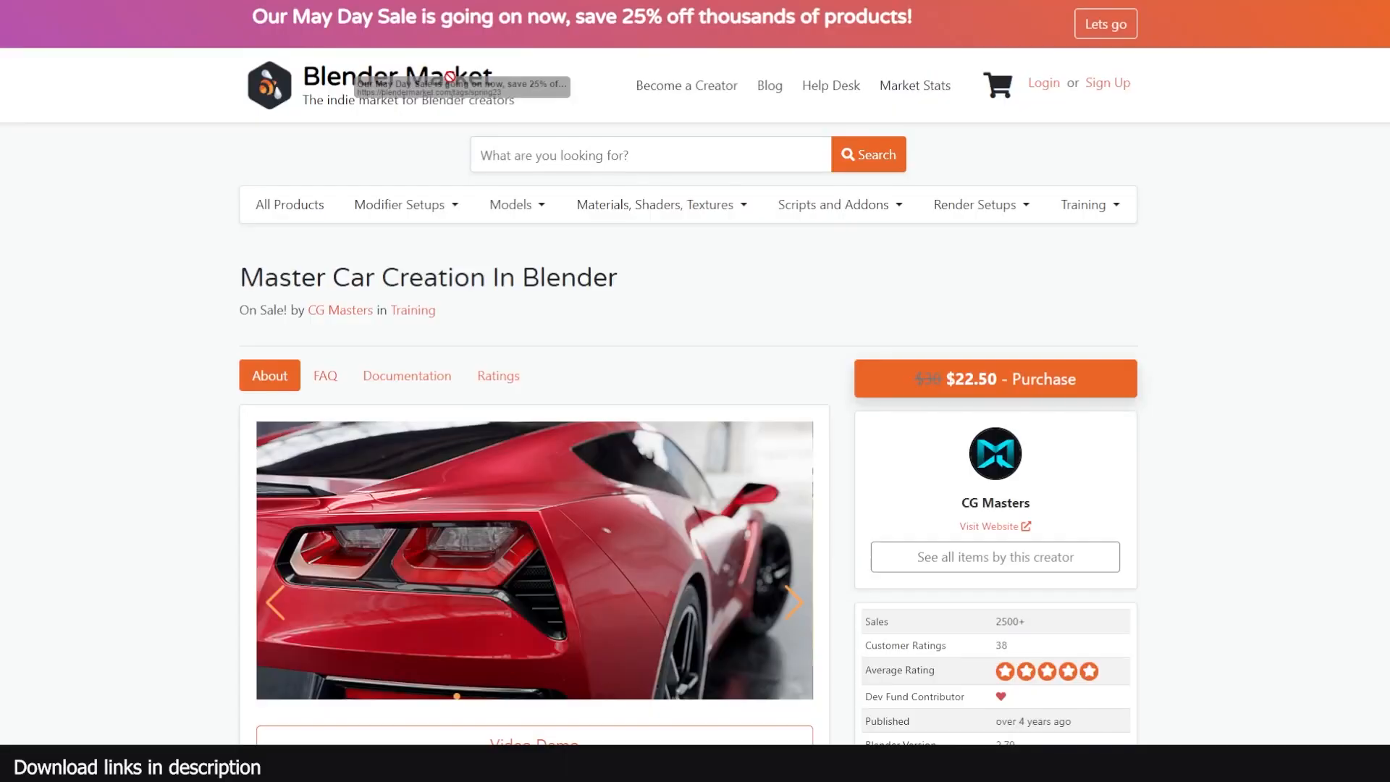
- Scroll the Master Car Creation page through the modeling, shading and testimonial sections to the preview videos
scroll("down", 3)
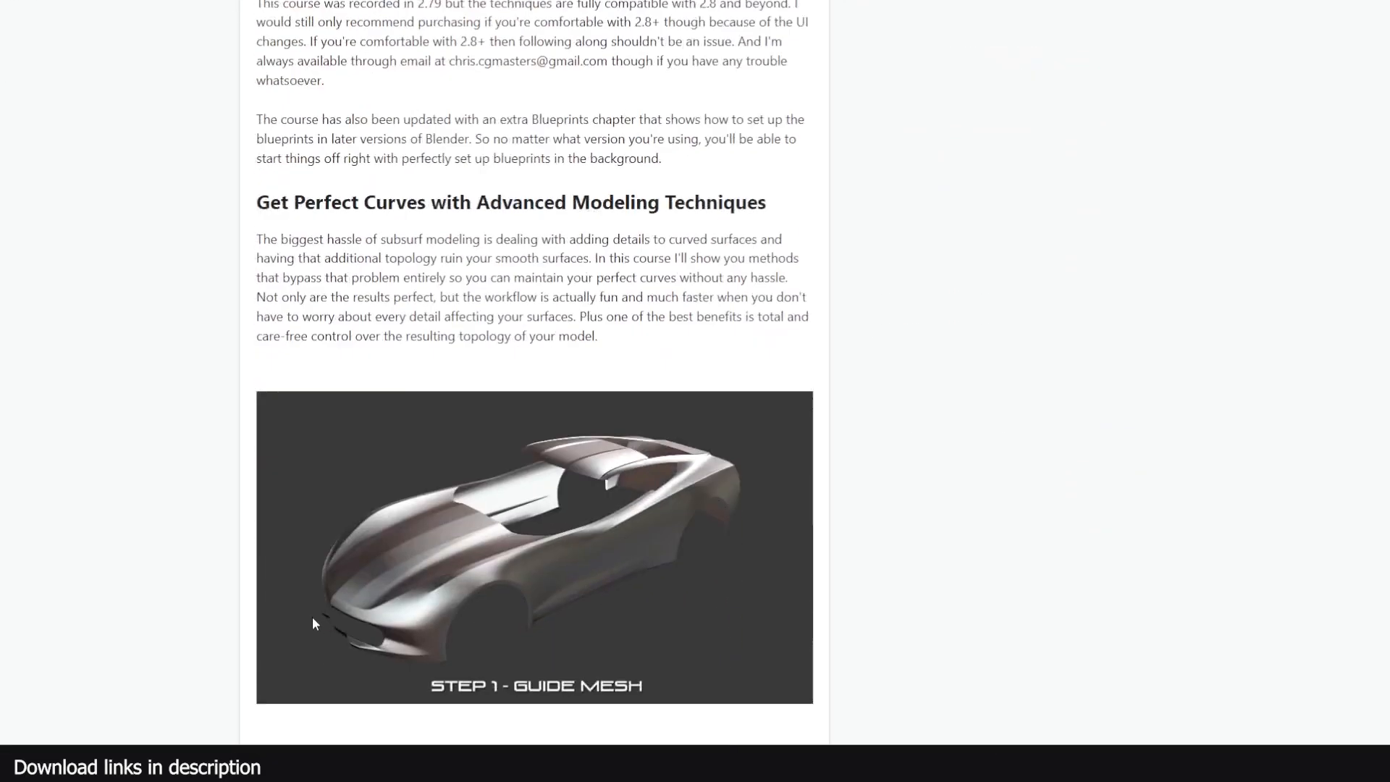
scroll("down", 3)
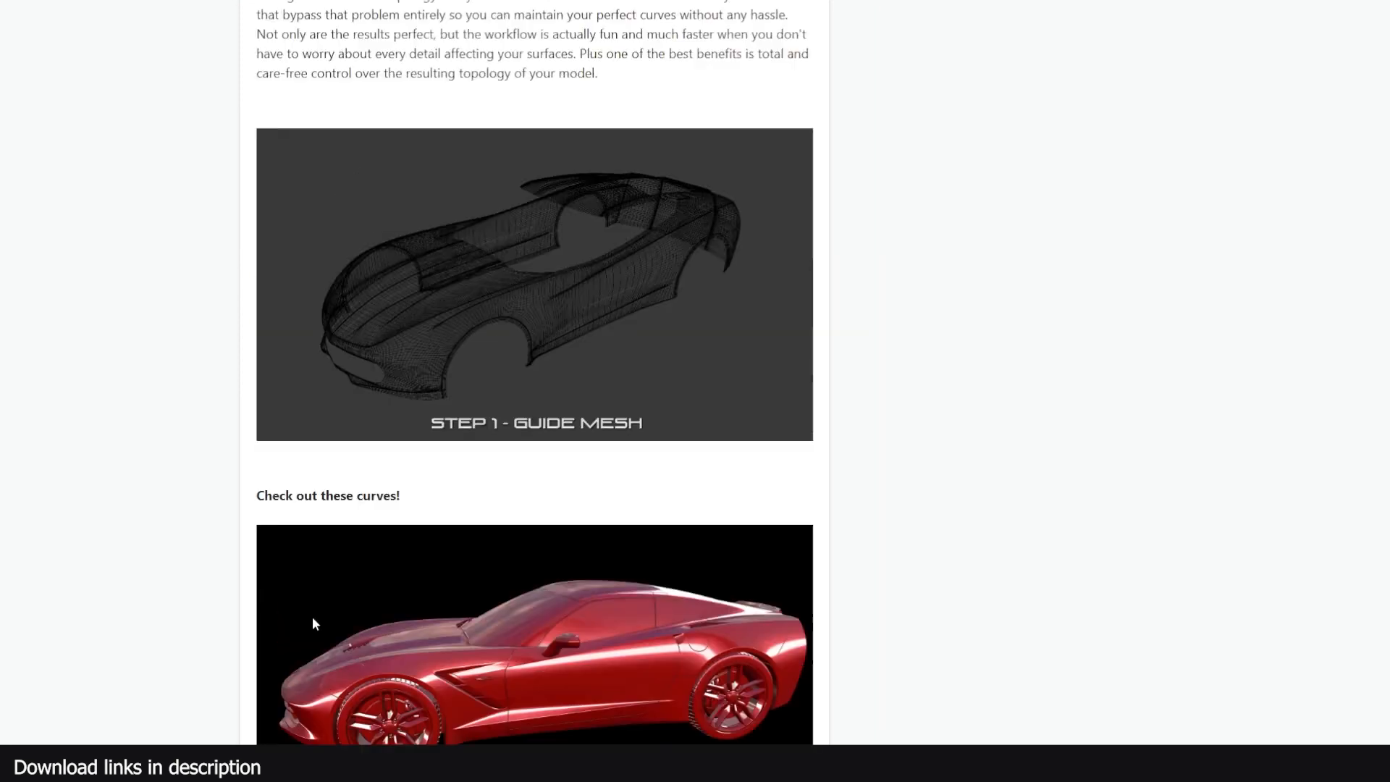
scroll("down", 3)
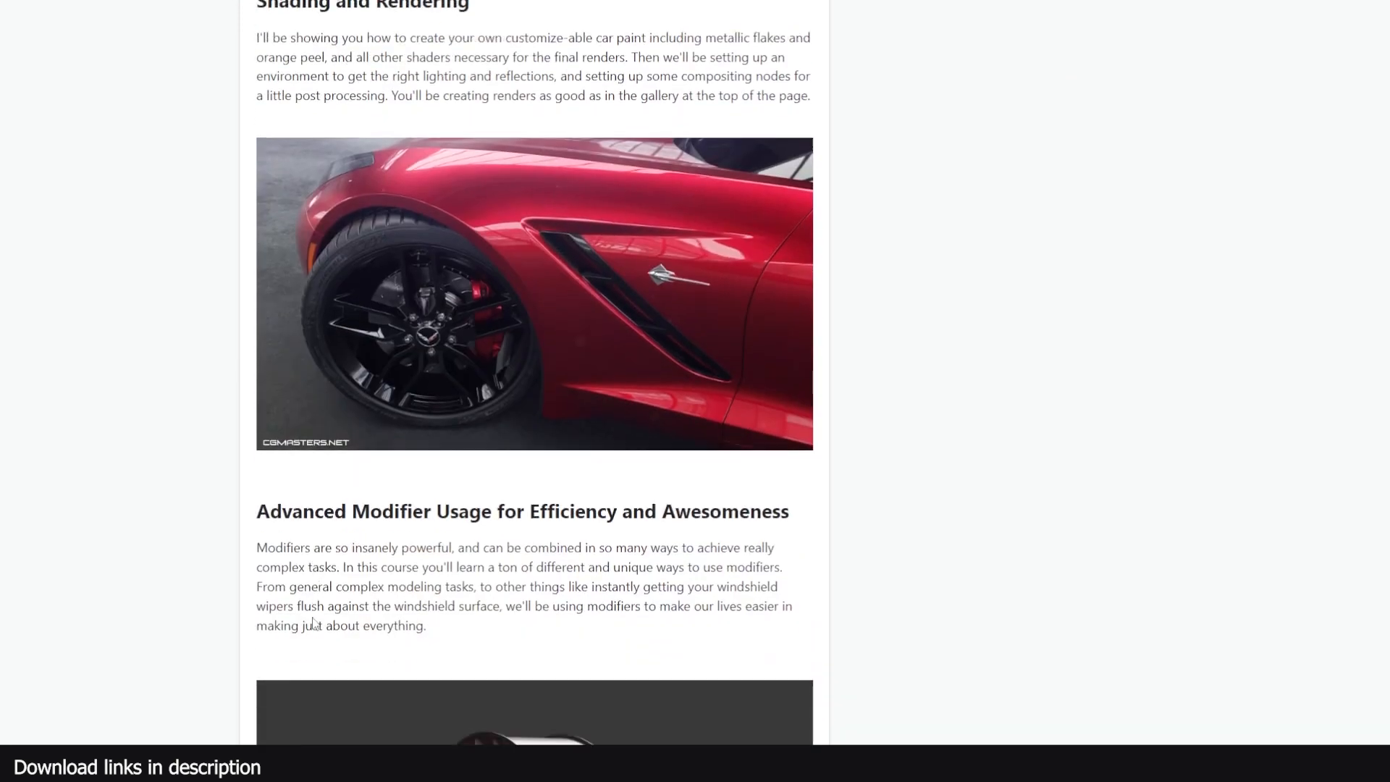
scroll("down", 3)
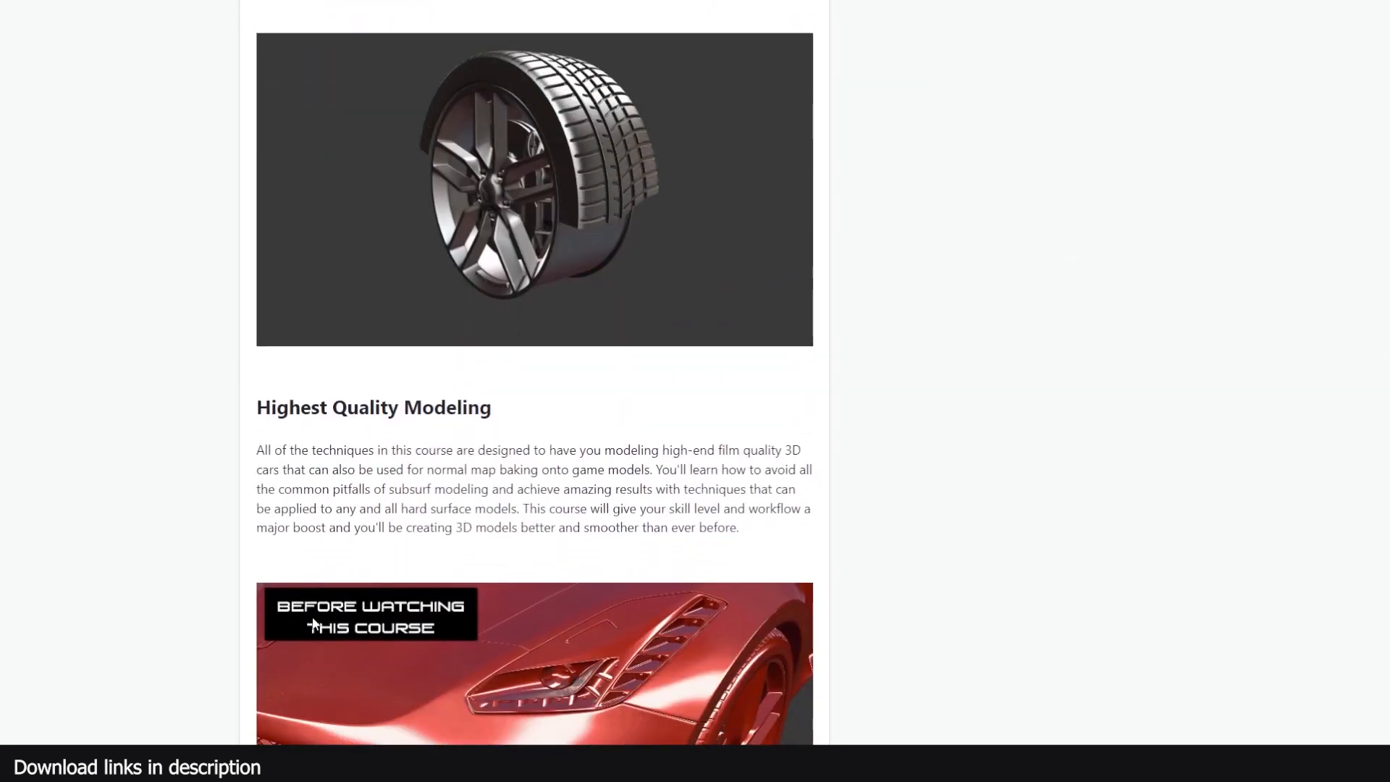
scroll("down", 3)
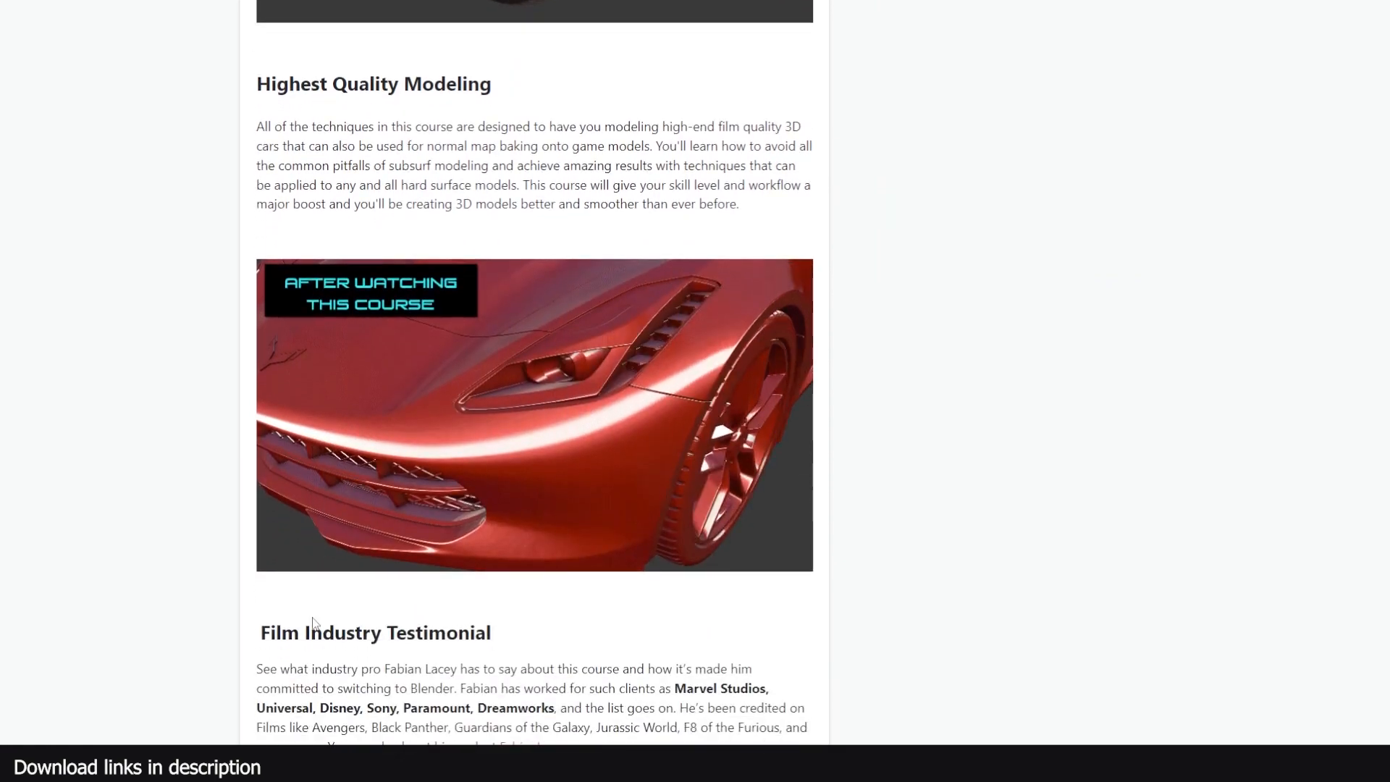
scroll("down", 3)
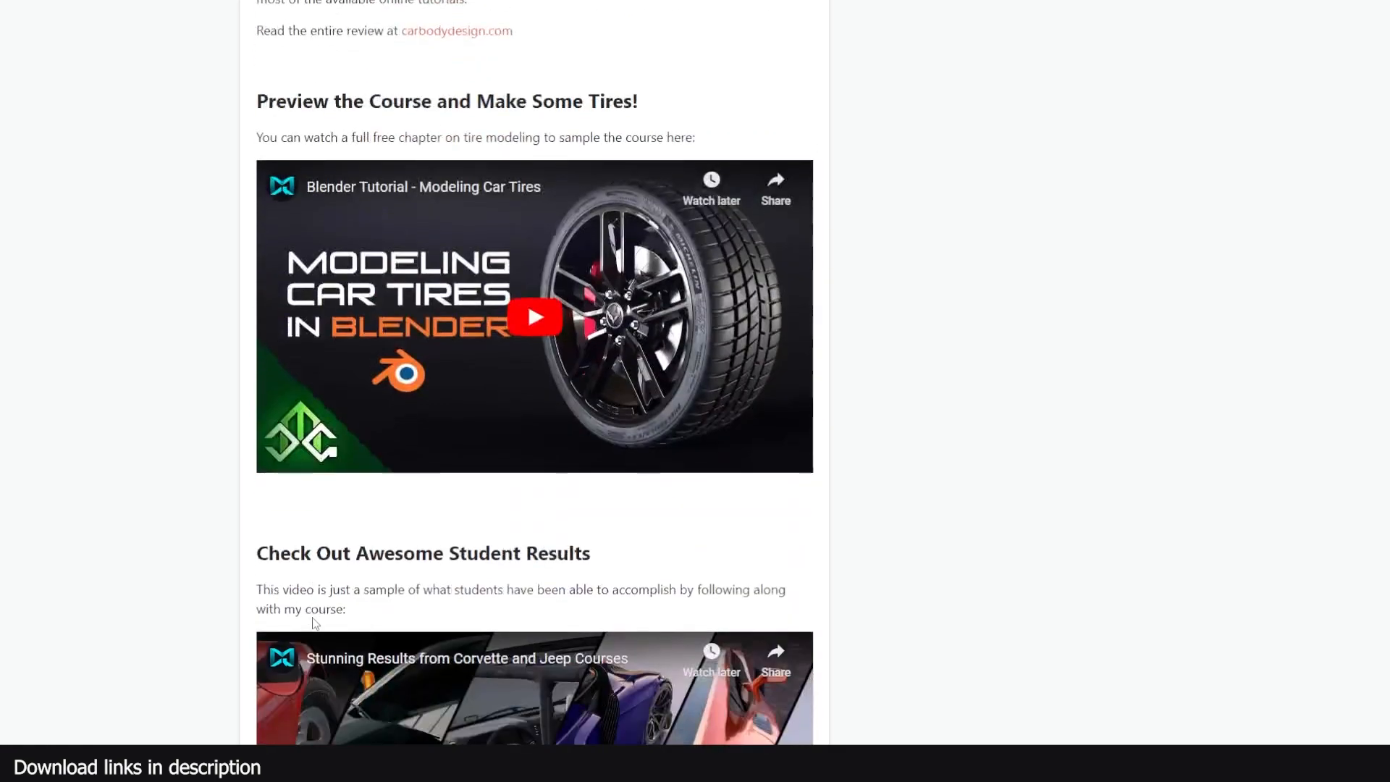
scroll("down", 3)
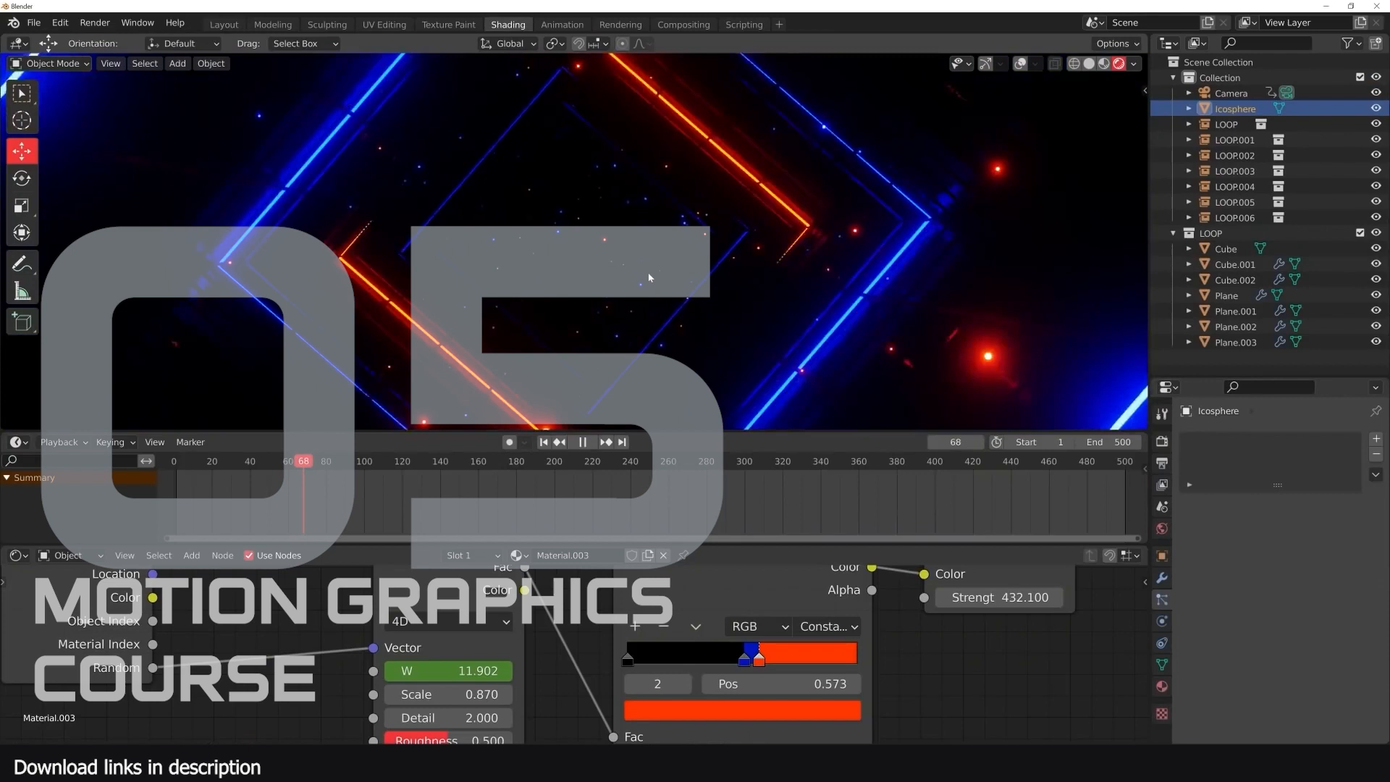
left_click(683, 24)
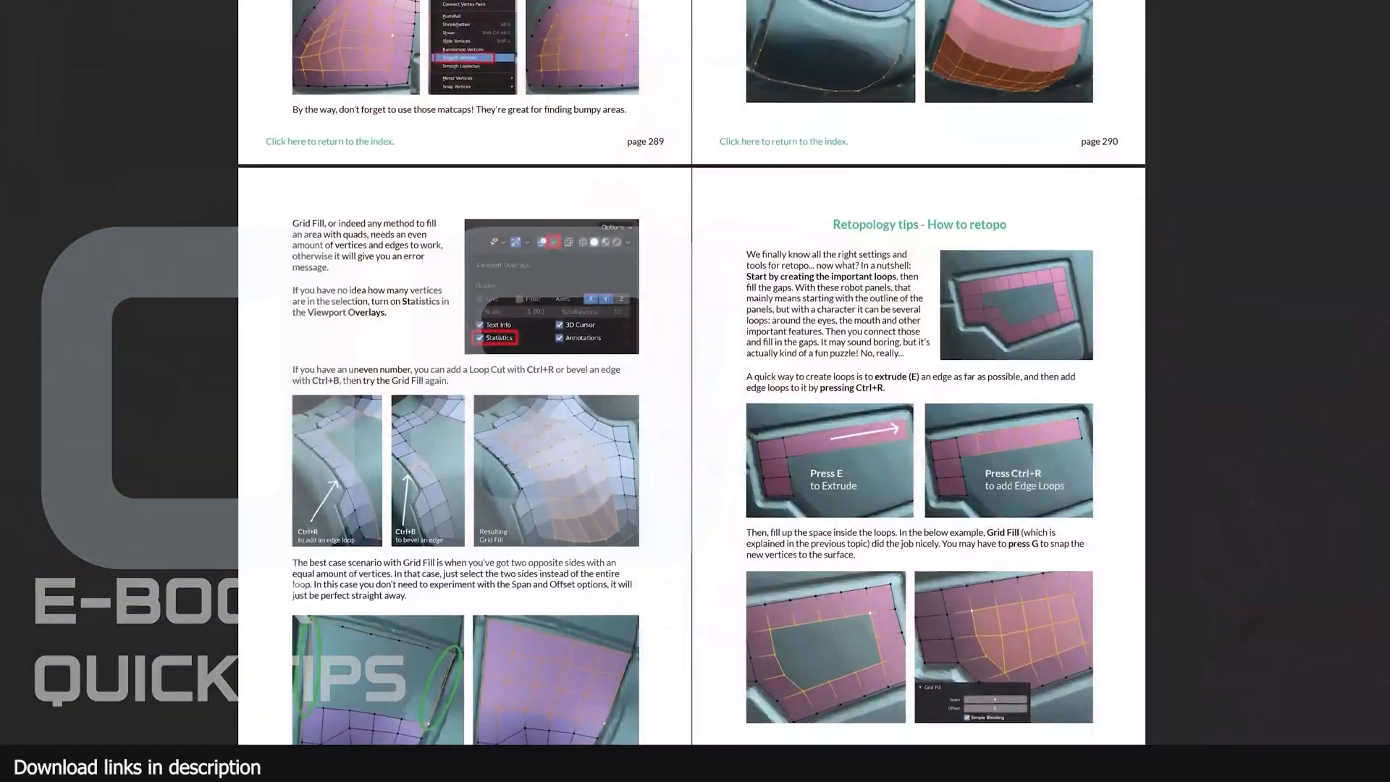
- Page through the hard surface sculpting tips, then follow page 278's 'return to the index' link
scroll("down", 3)
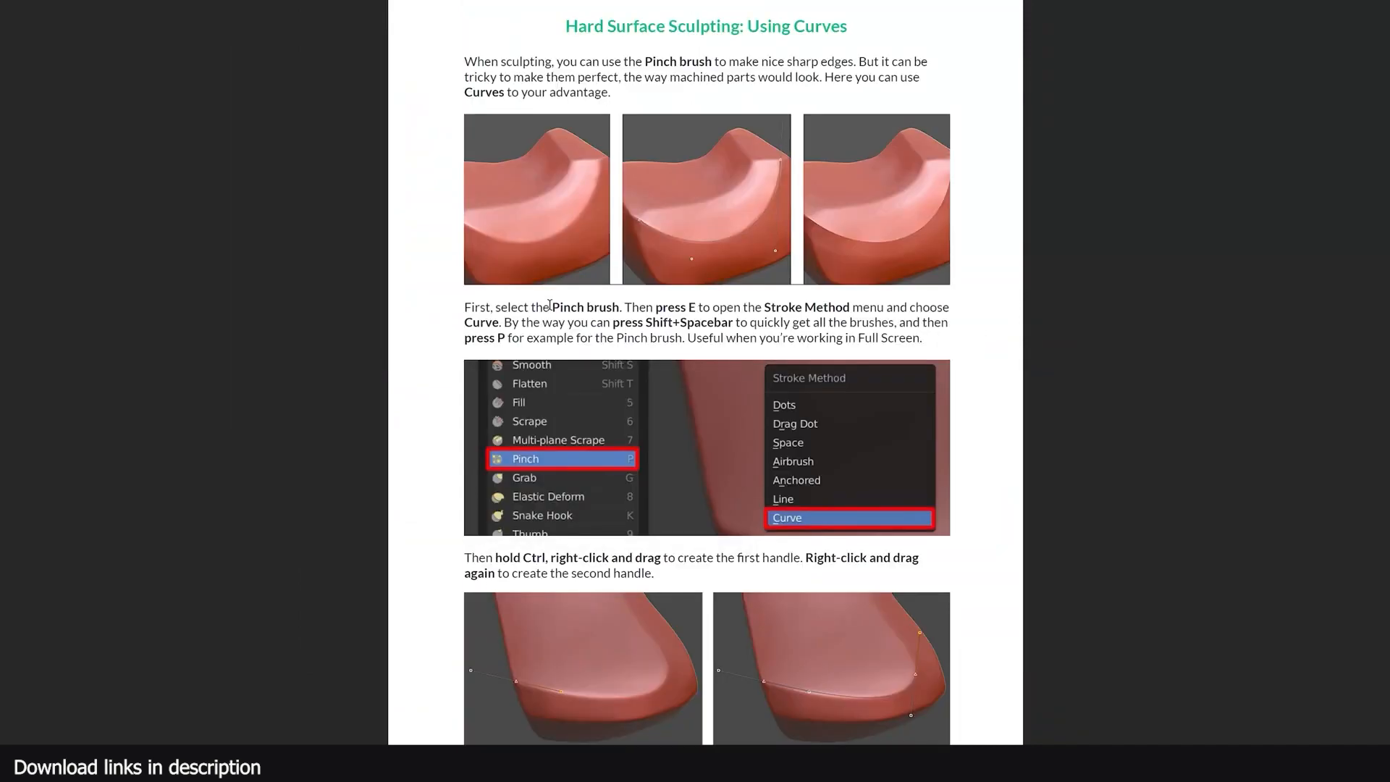
scroll("down", 3)
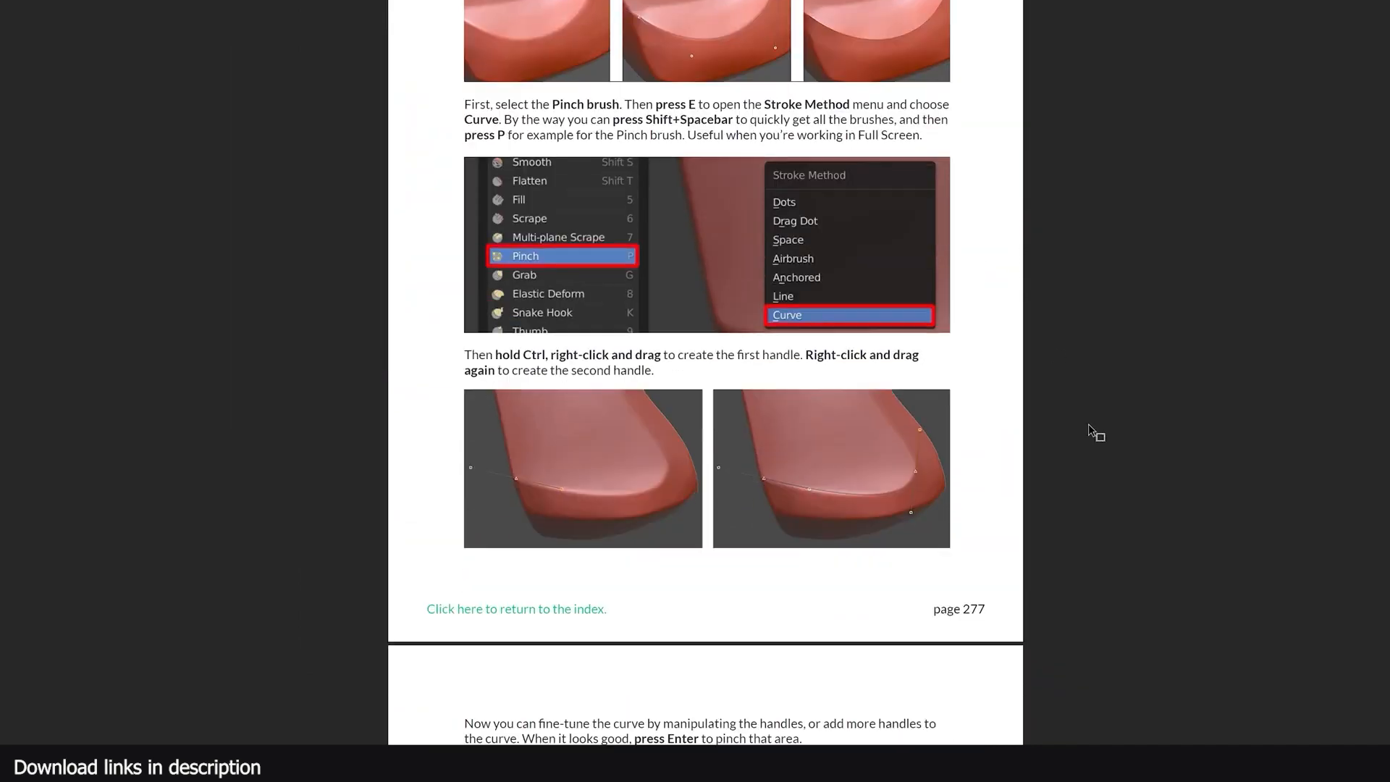
scroll("down", 3)
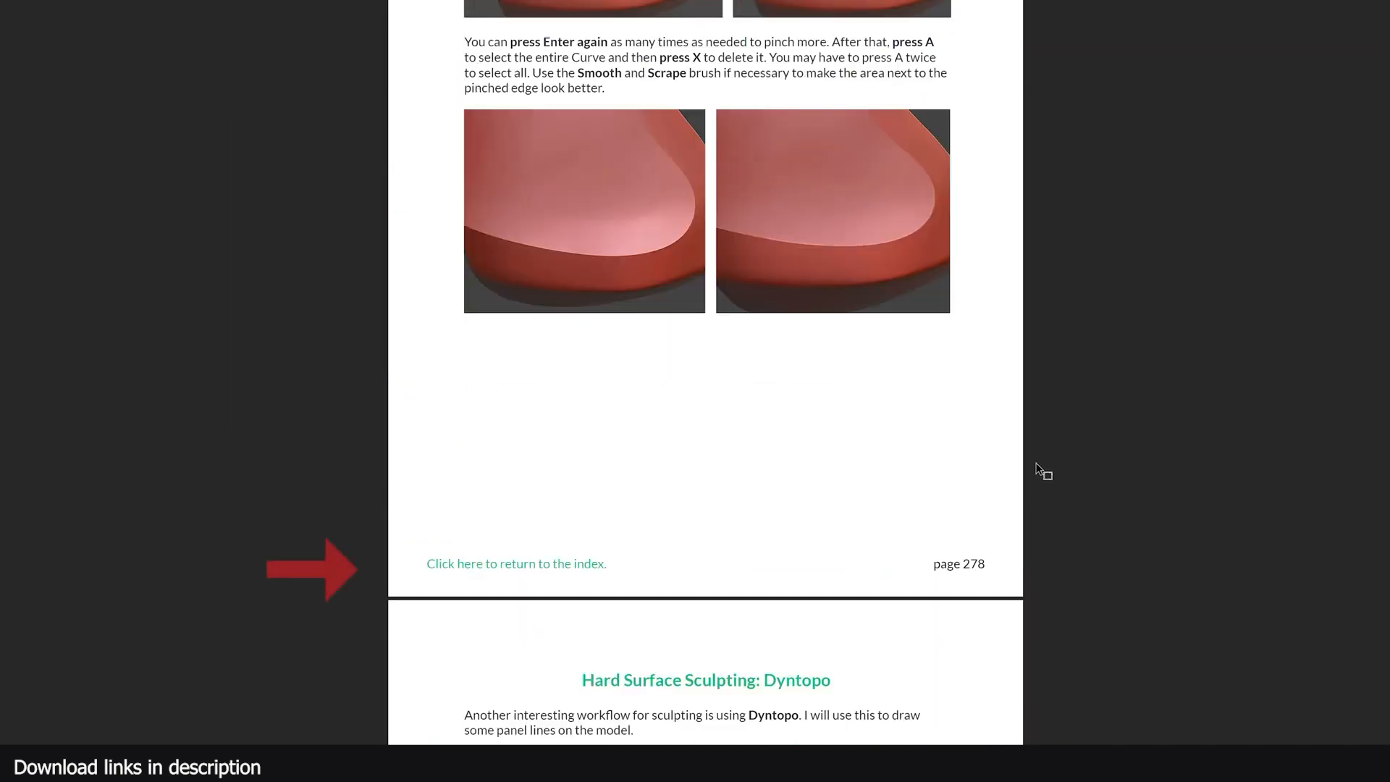
left_click(517, 563)
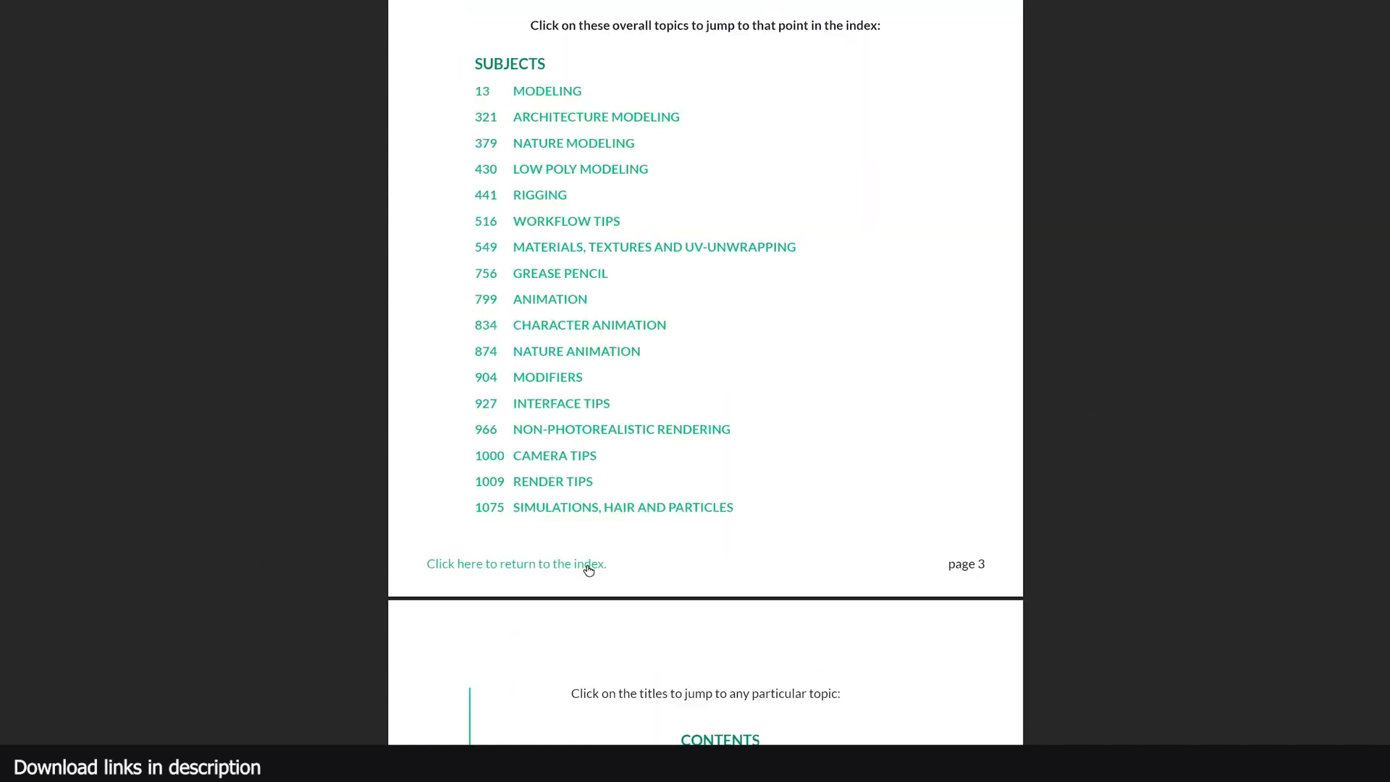
scroll("down", 3)
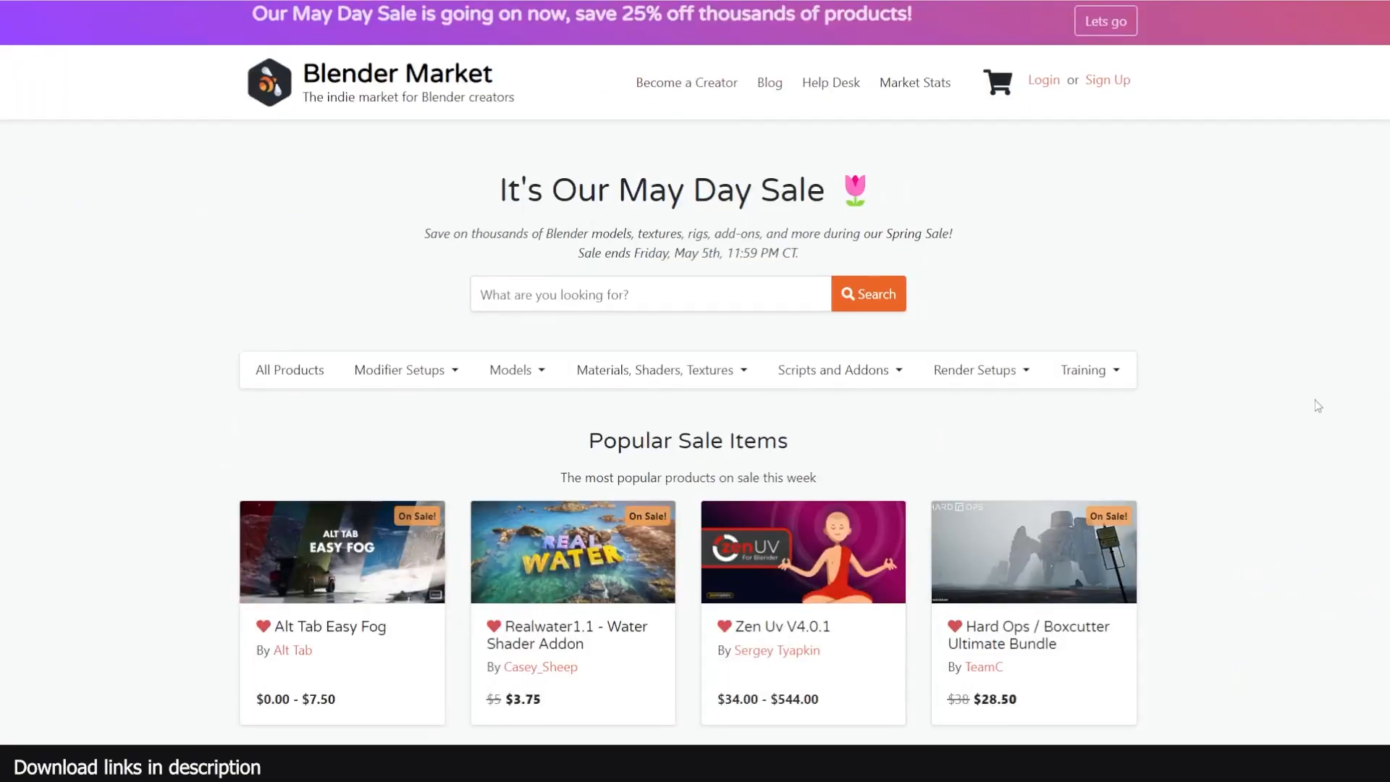
- Scroll the homepage past Brand New Arrivals and Hidden Gems to Why choose Blender Market
scroll("down", 3)
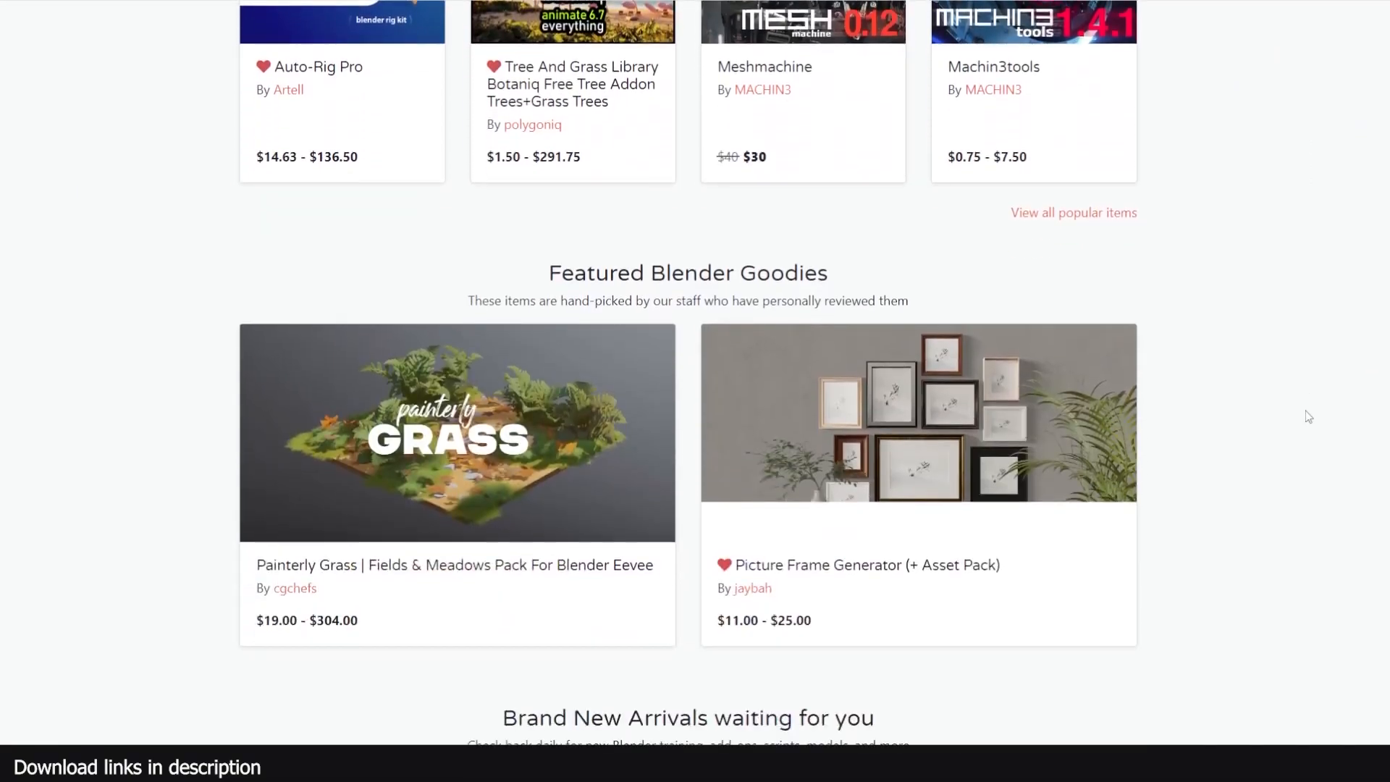
scroll("down", 3)
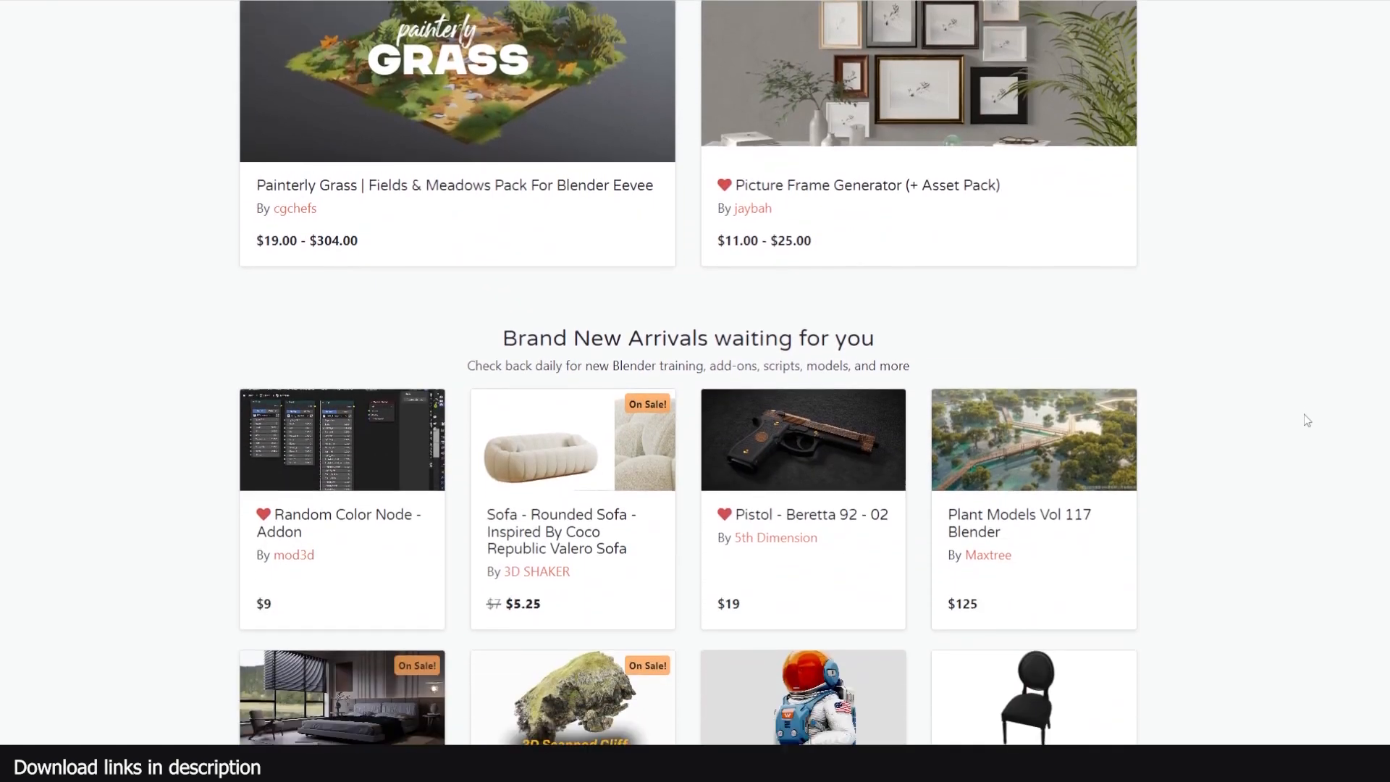
scroll("down", 3)
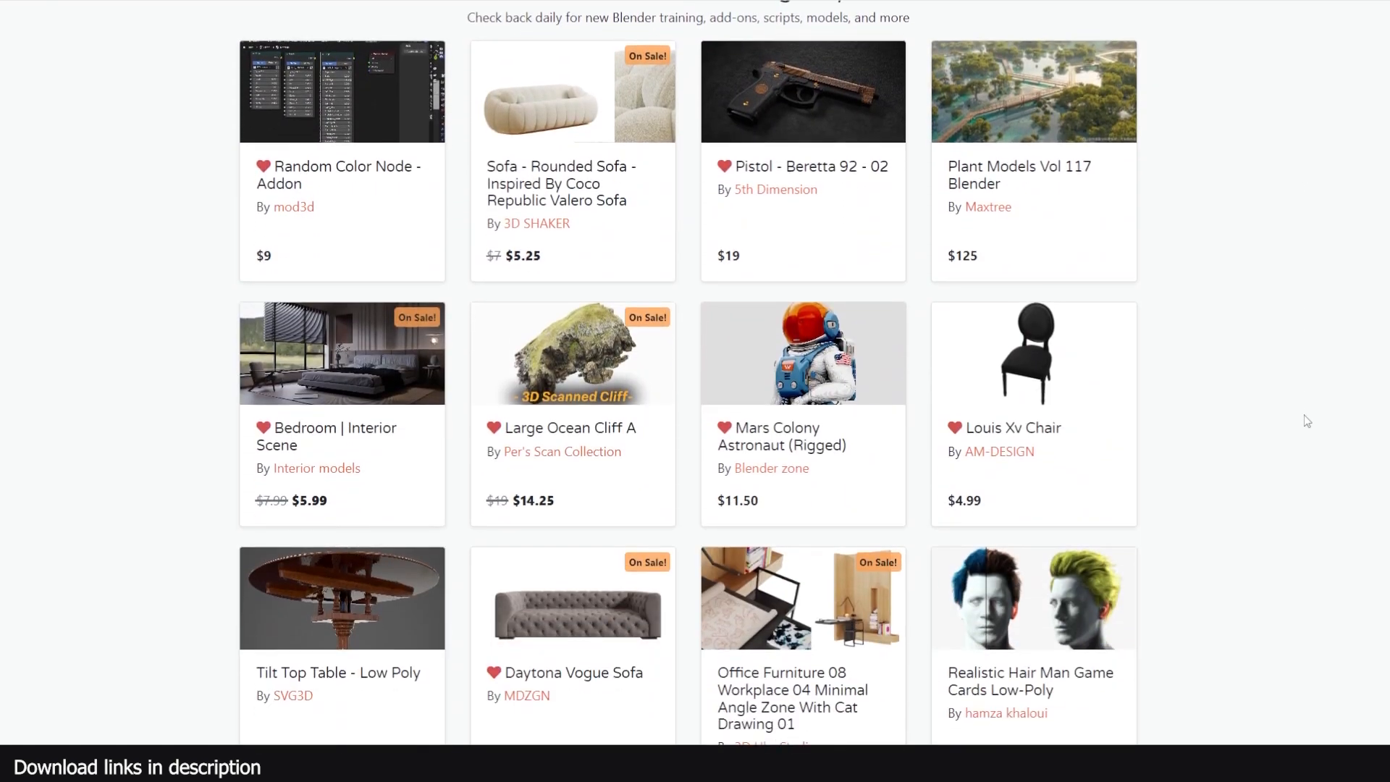
scroll("down", 3)
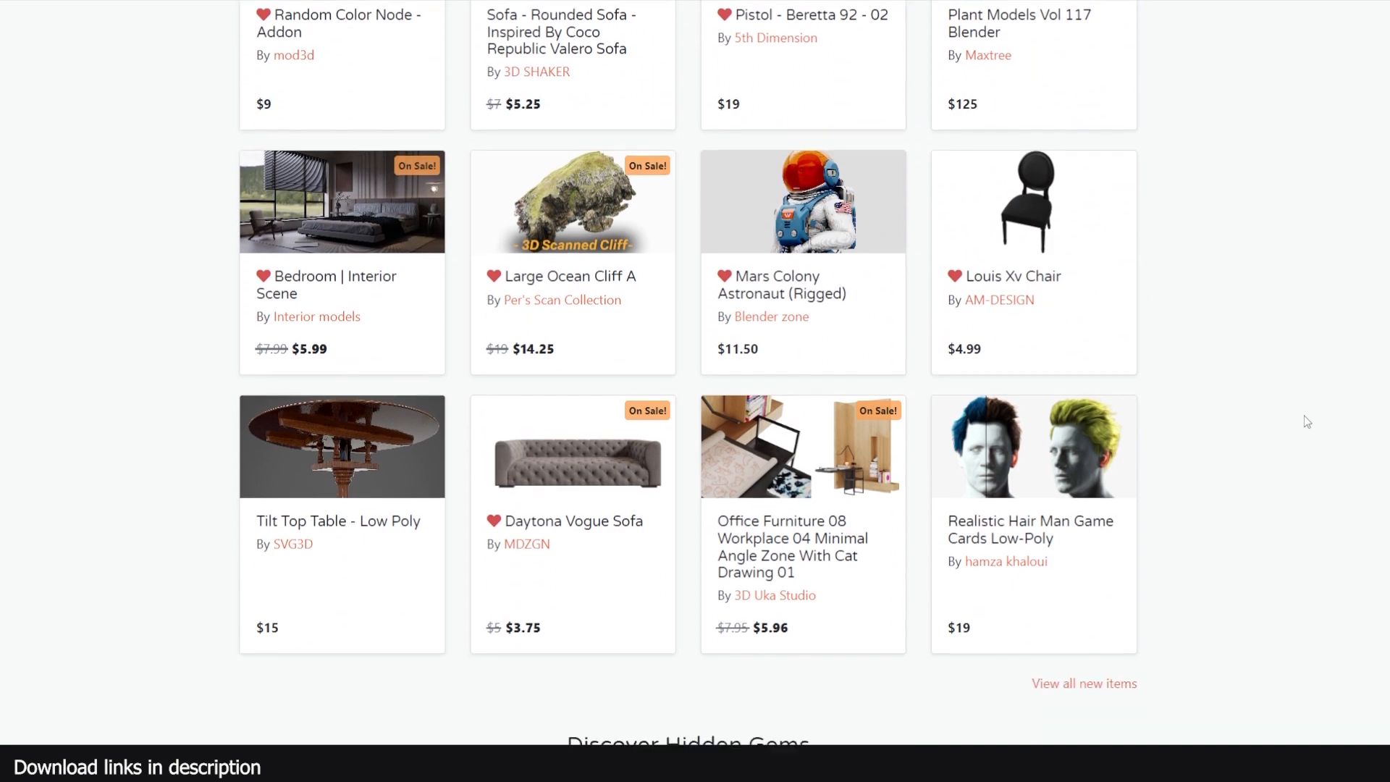
scroll("down", 3)
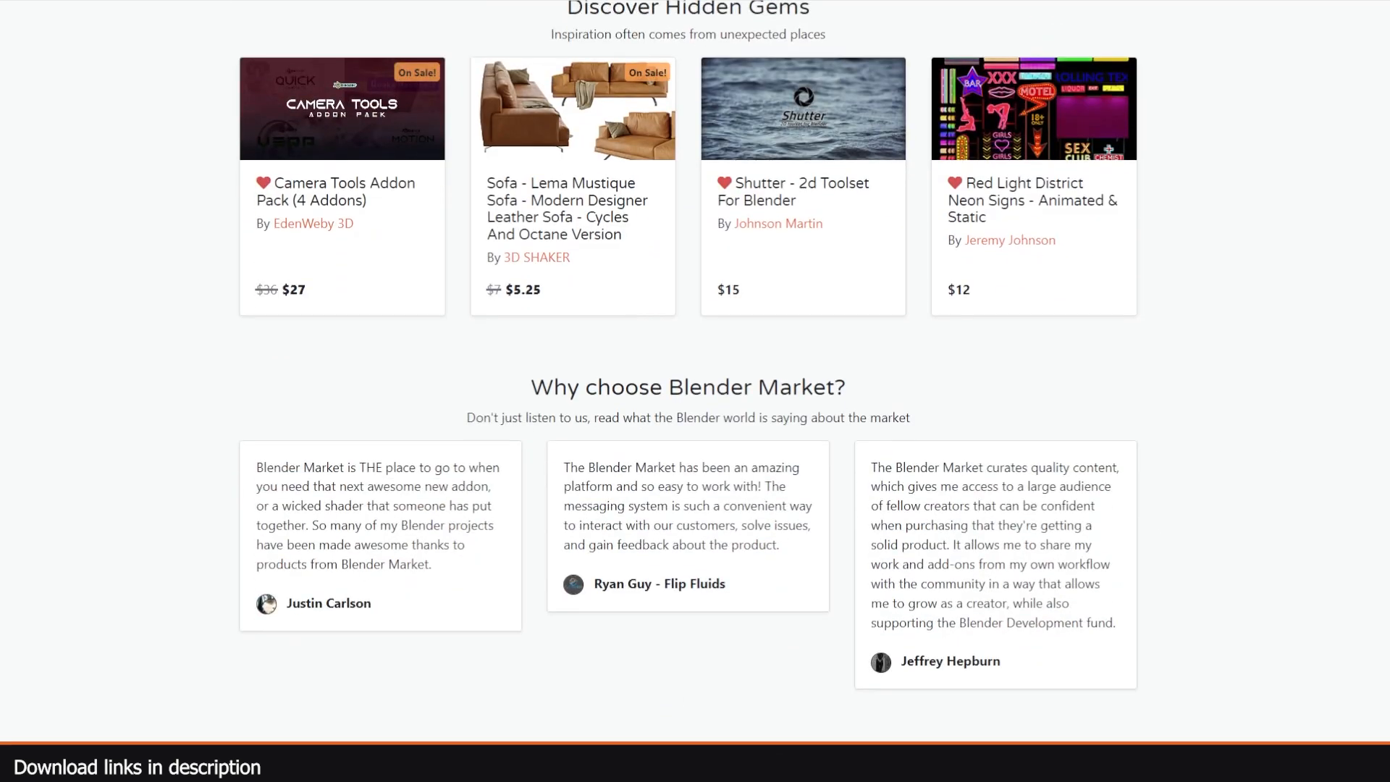